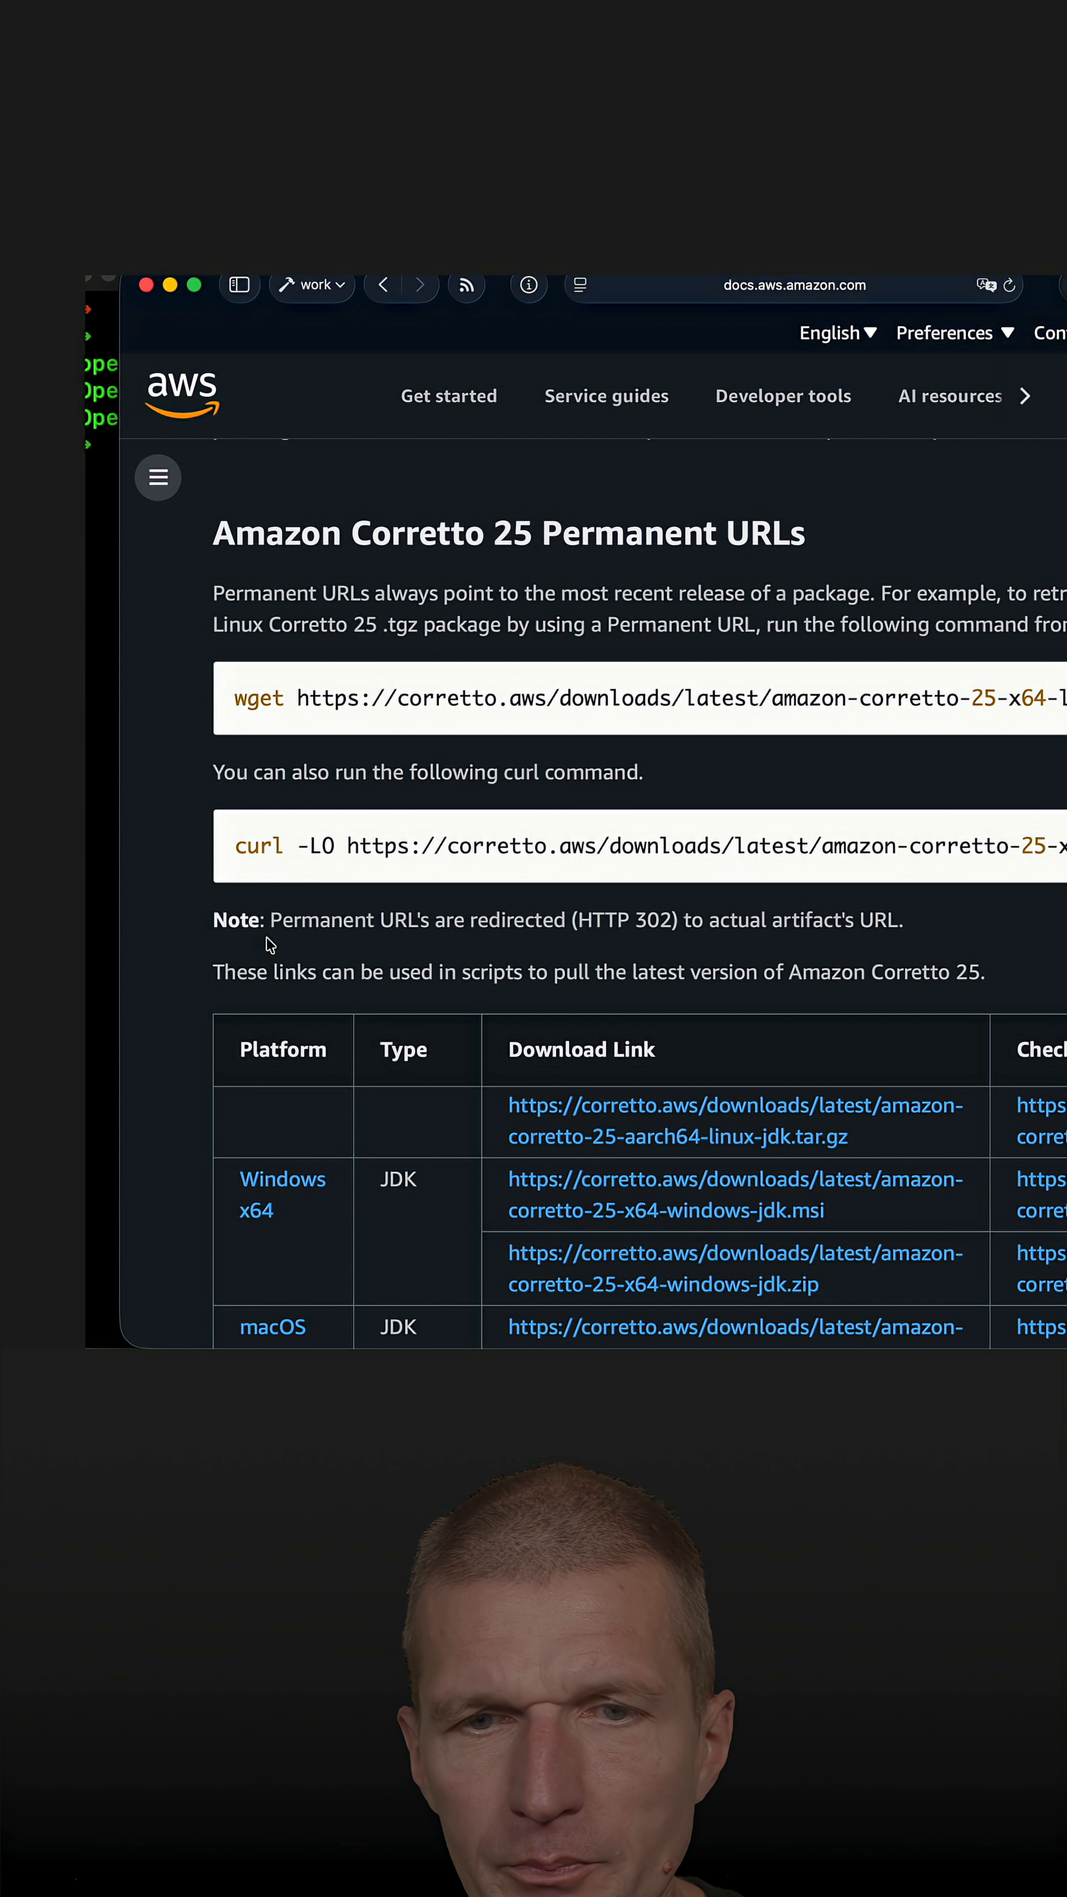
# Download the Corretto 25 aarch64 macOS JDK tar.gz with curl, 208M received, and list the directory.
pyautogui.scroll(-3)
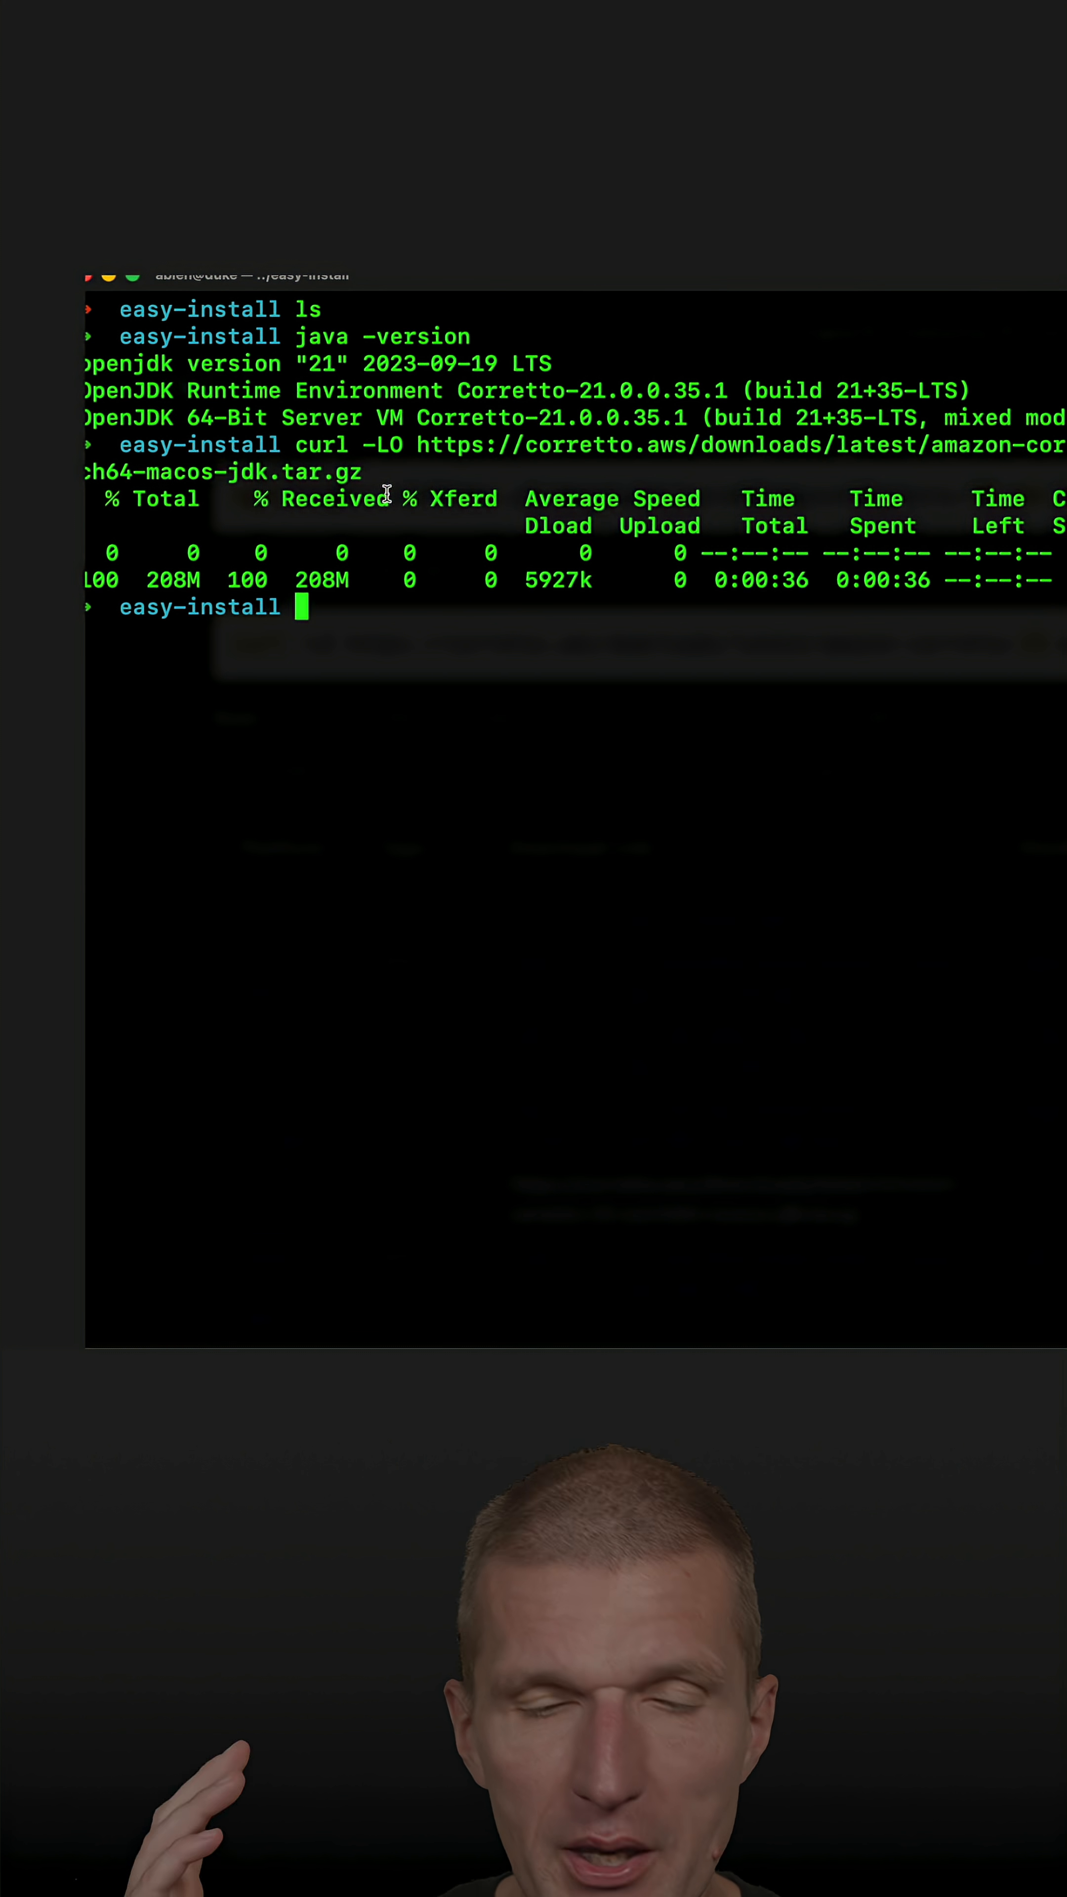
pyautogui.write('ls')
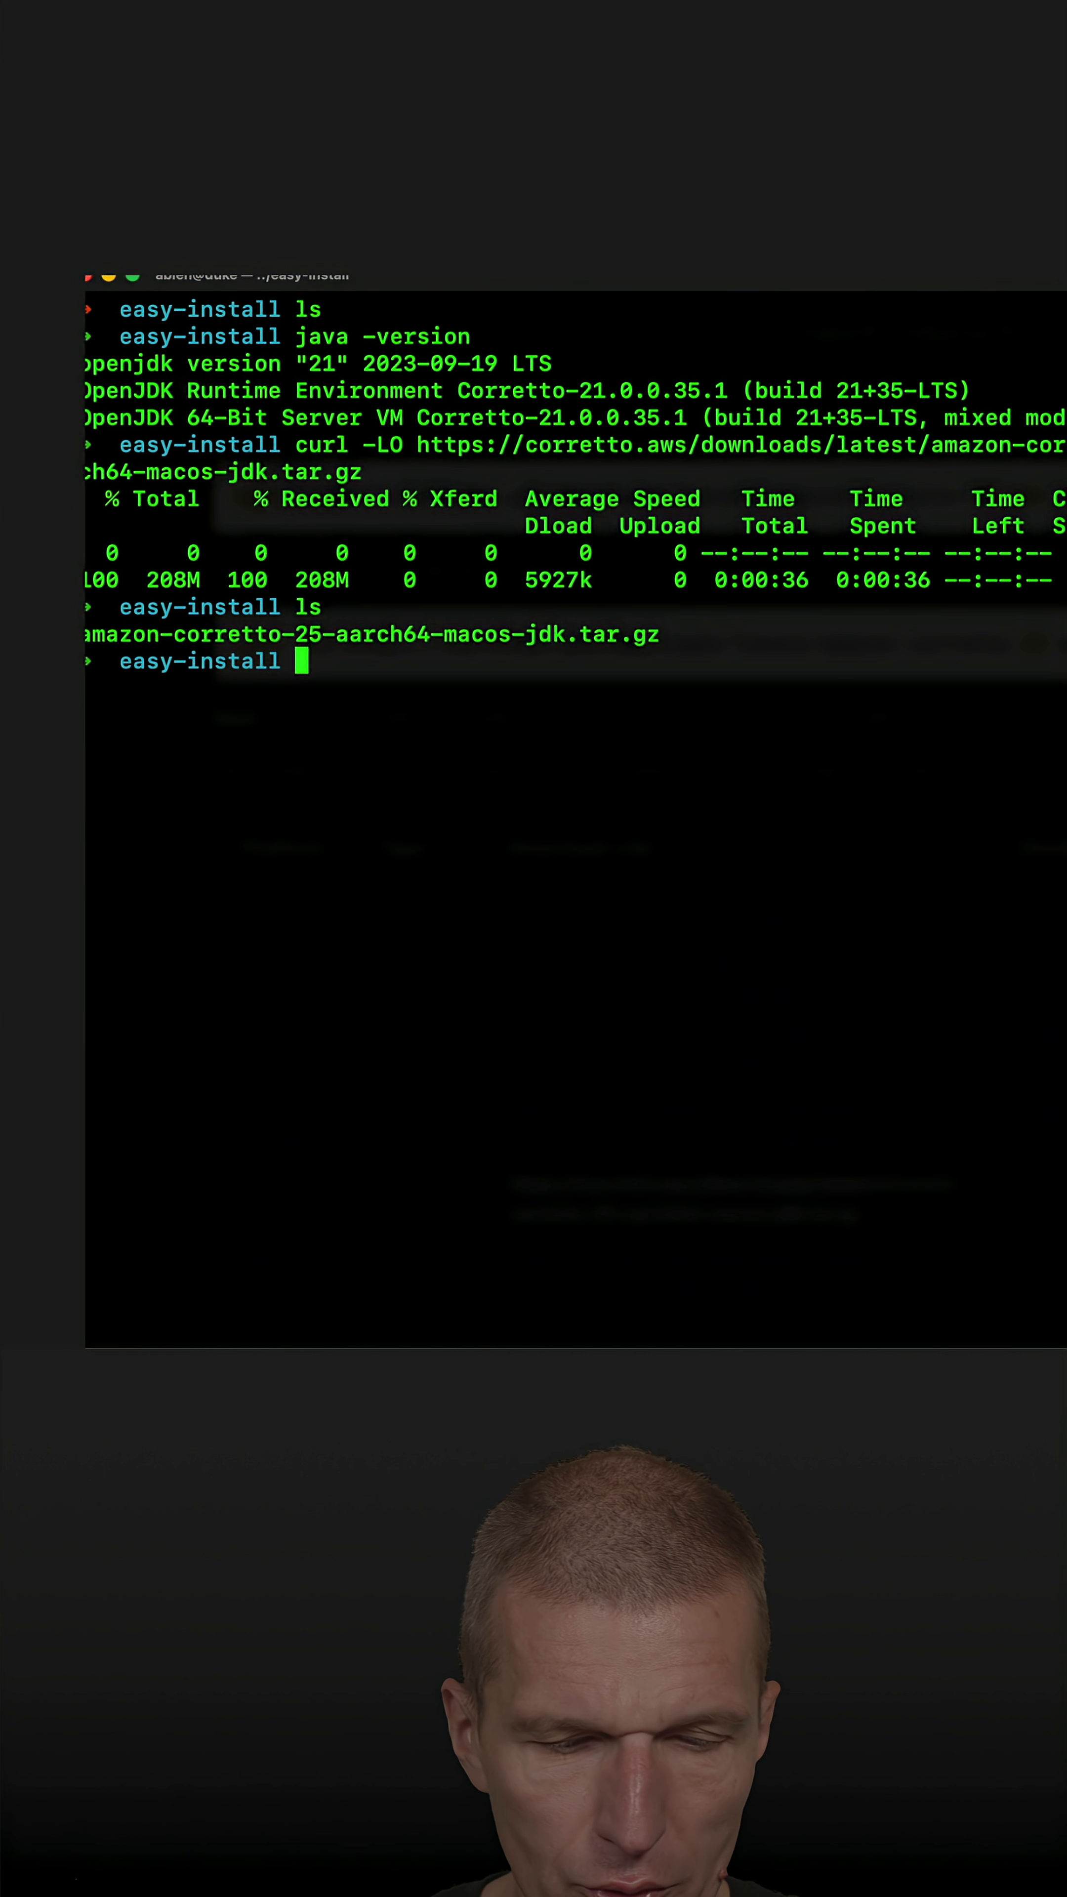
# Extract the archive with tar -xzf into amazon-corretto-25.jdk and move into Contents/Home/bin.
pyautogui.write('tar -')
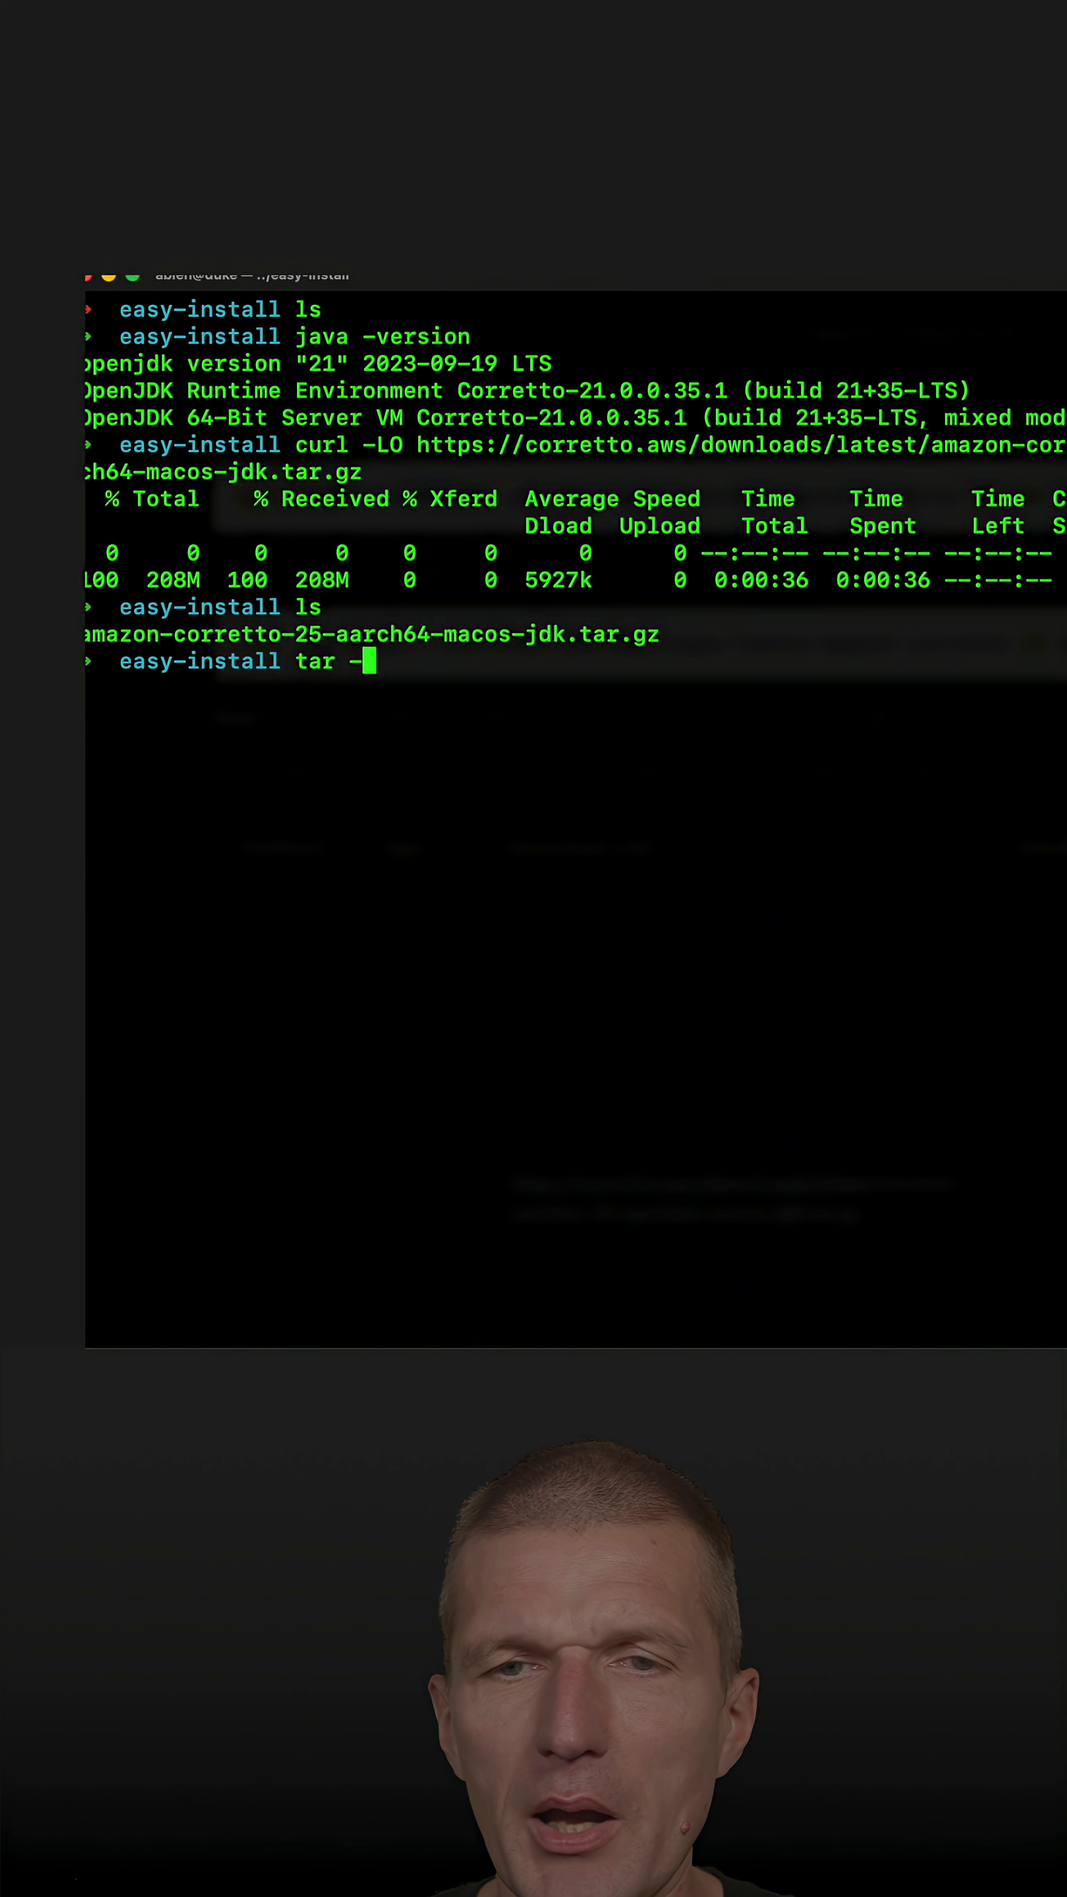
pyautogui.write('x')
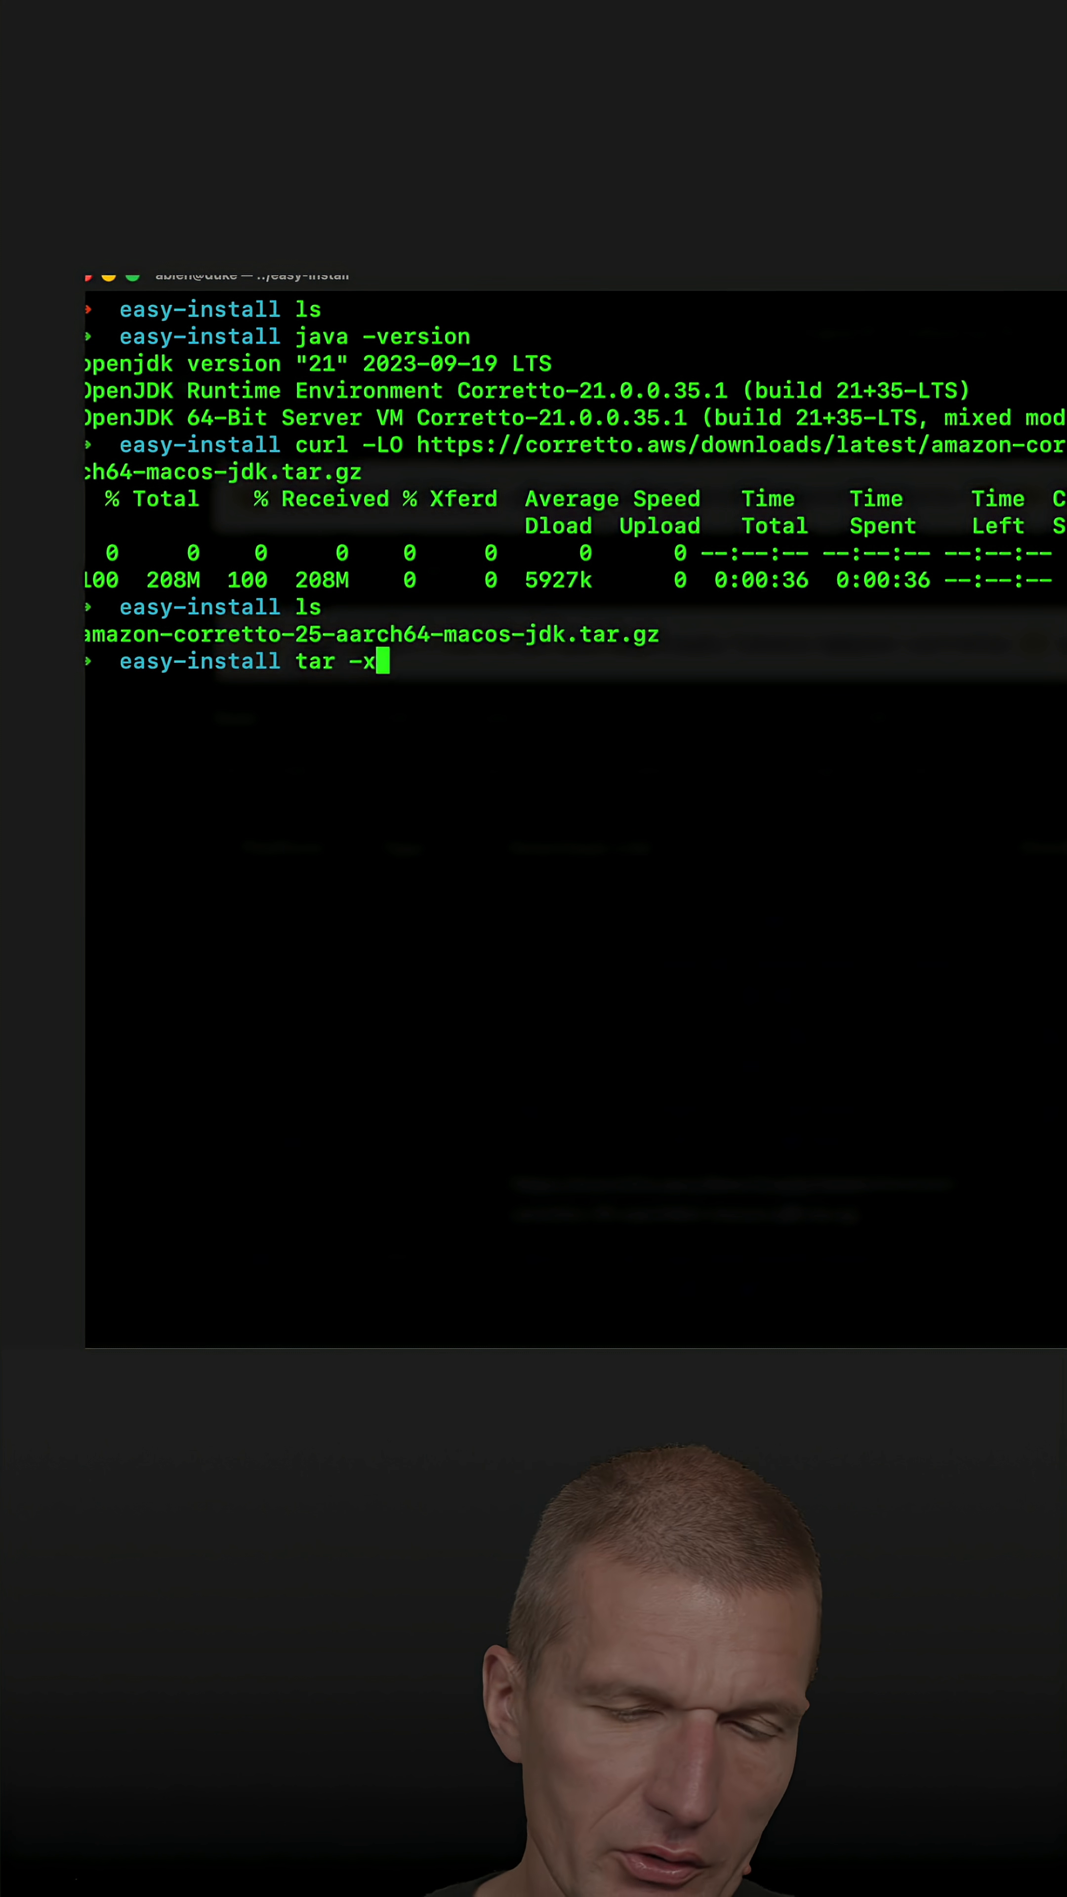
pyautogui.write('zf')
pyautogui.write('cd')
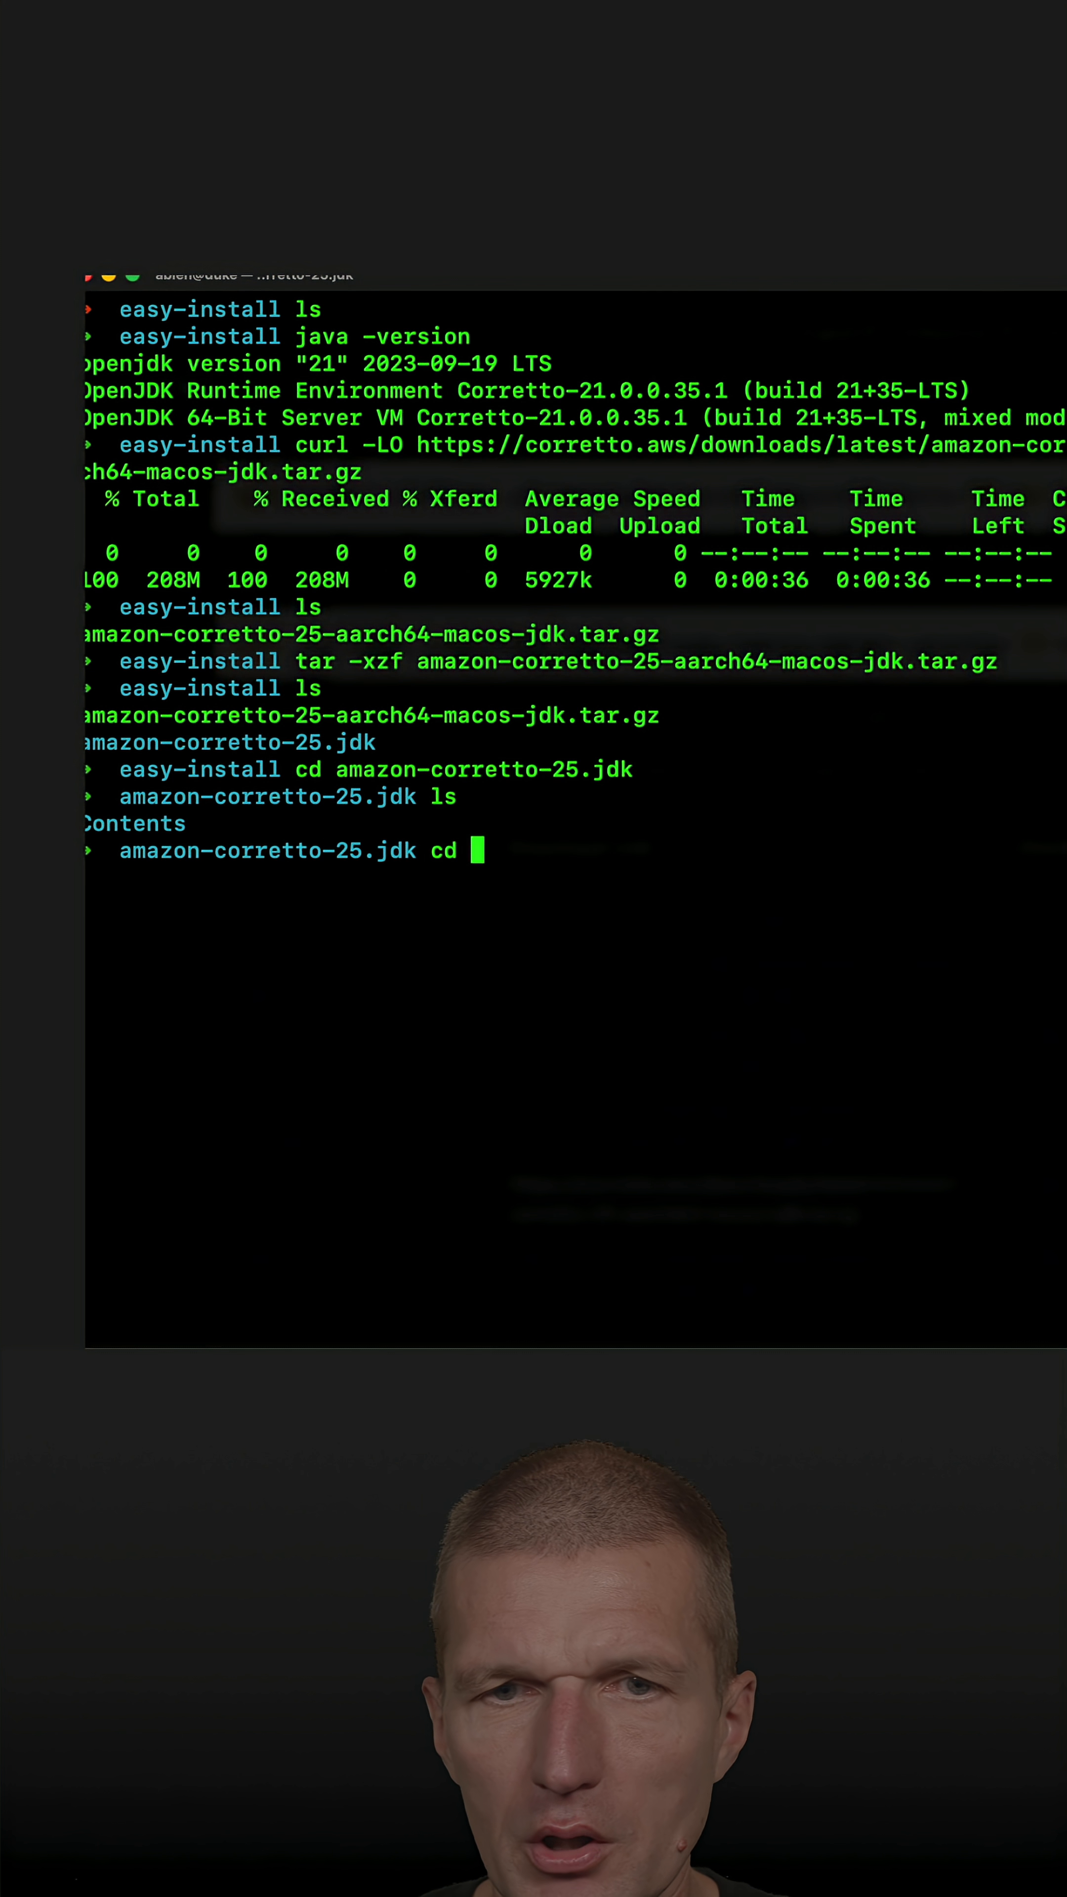
pyautogui.write('Contents/Home/bin/')
pyautogui.write('ls')
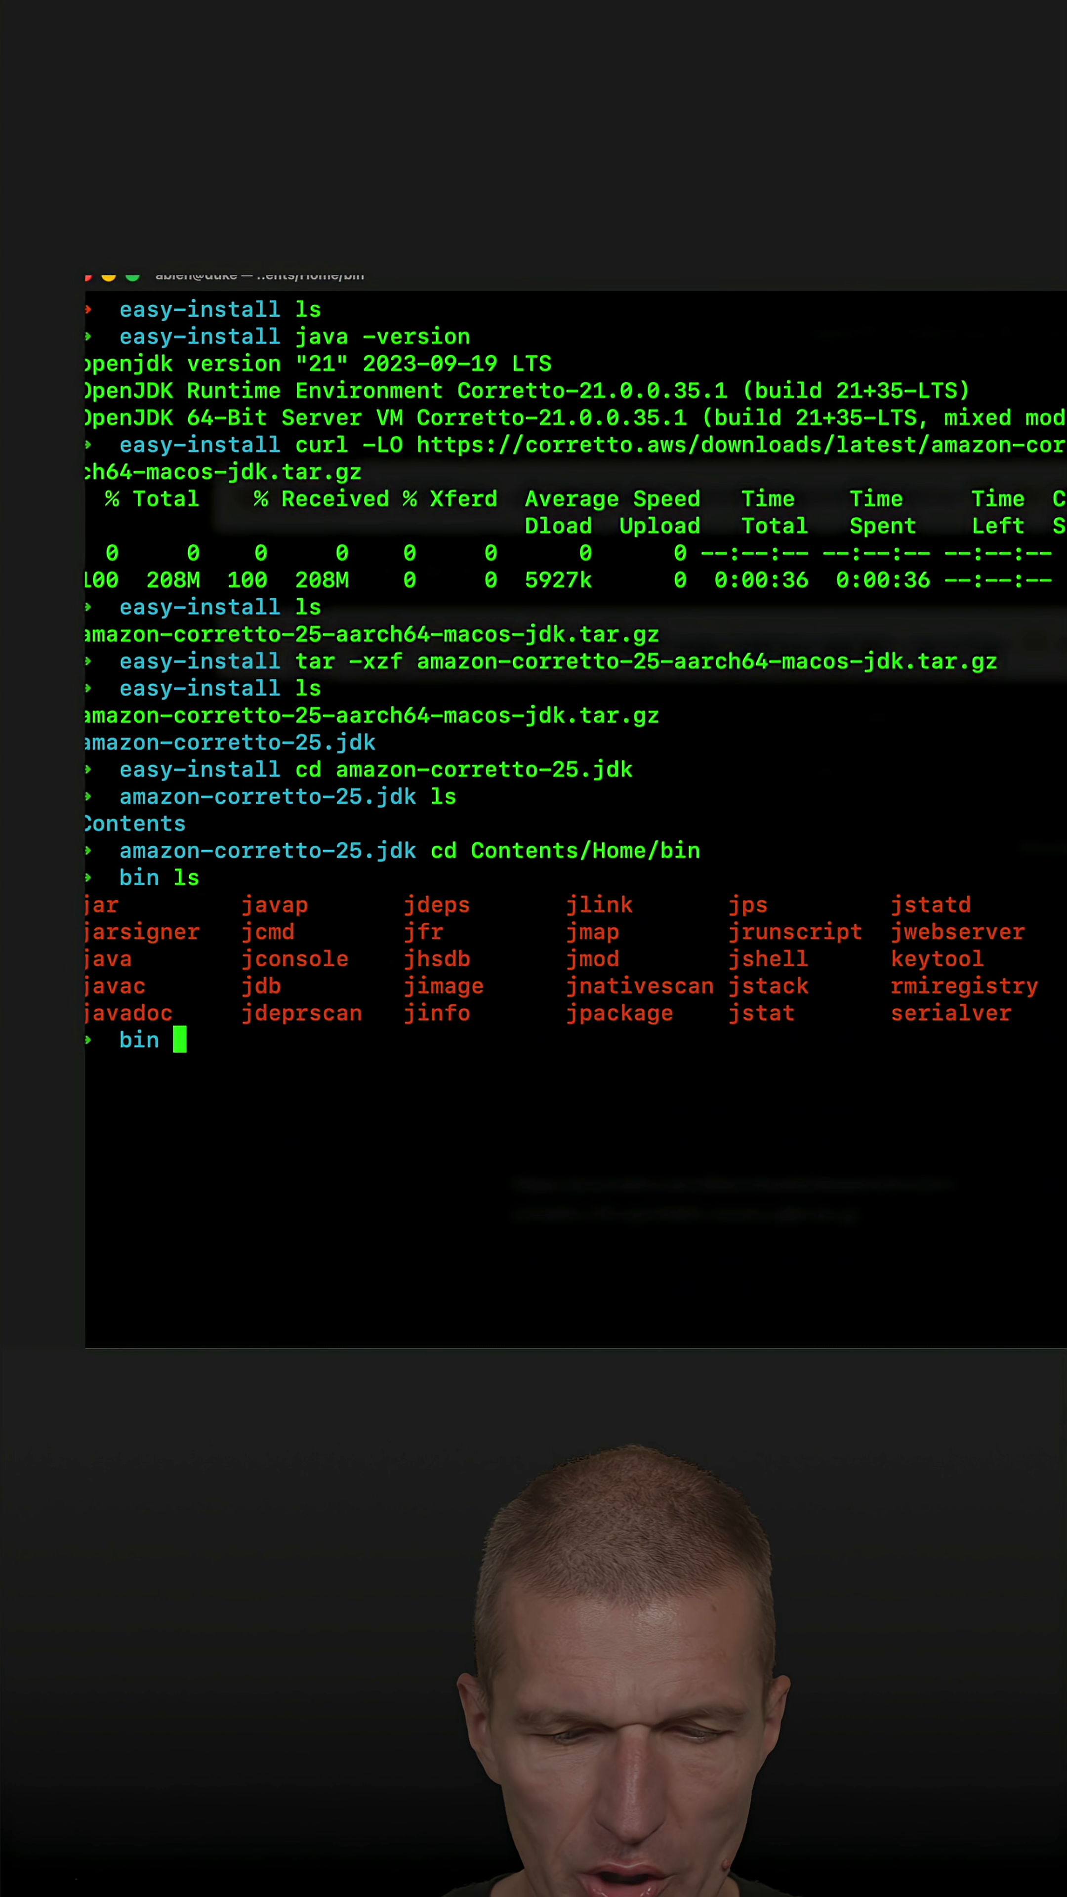
pyautogui.write('./java')
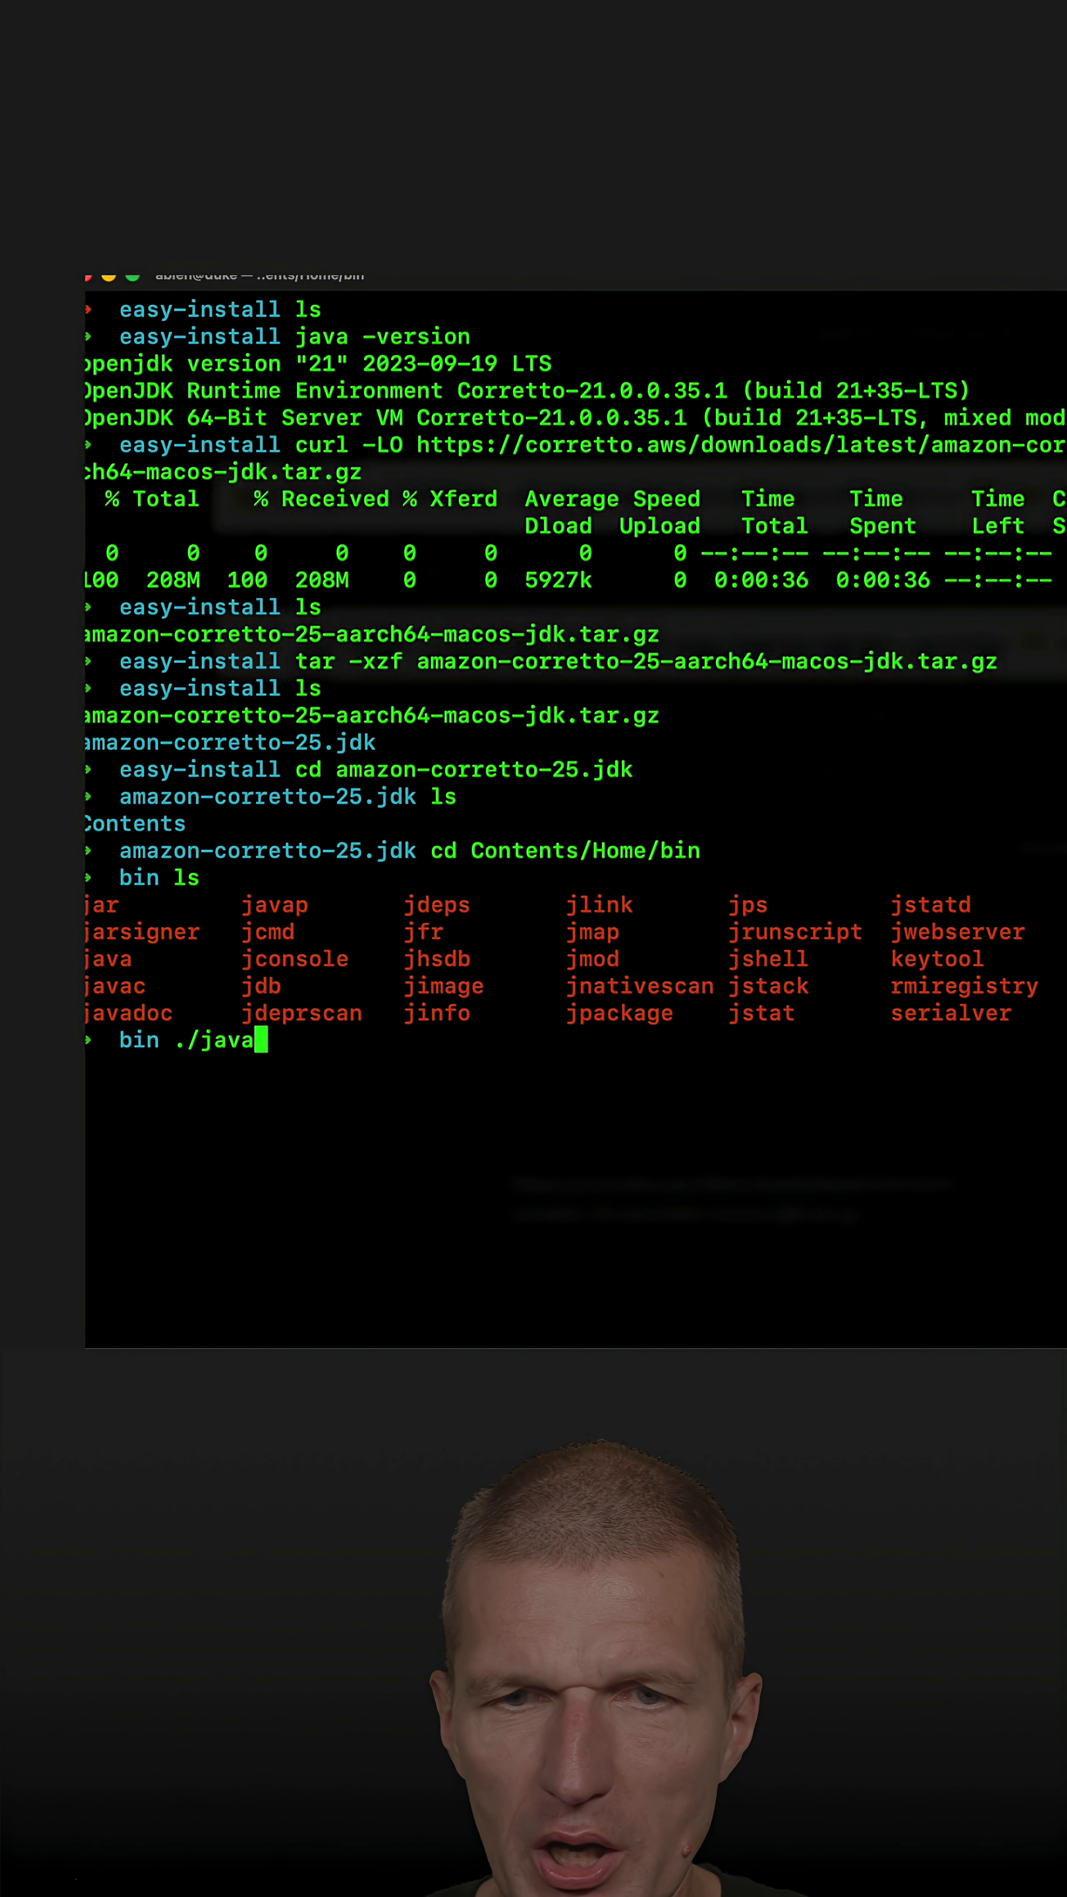
pyautogui.write('-version')
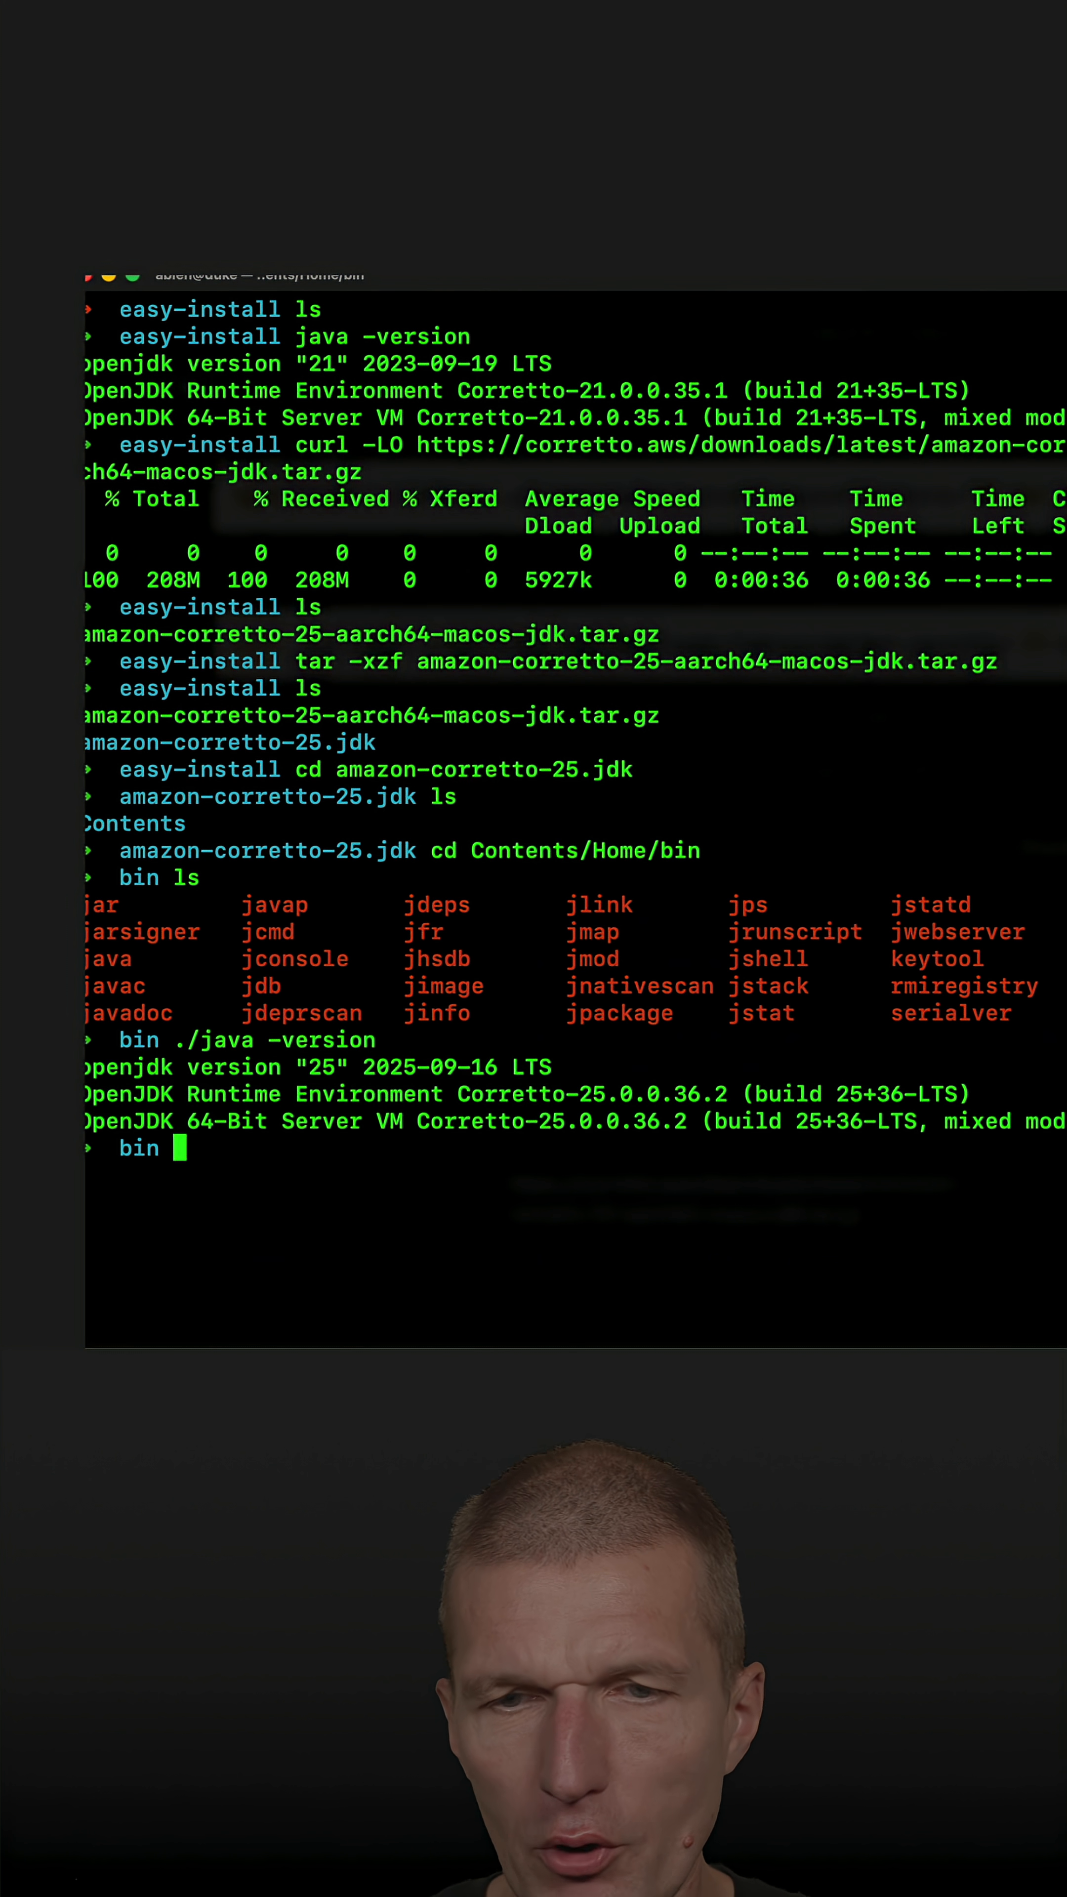
pyautogui.write('./java -version')
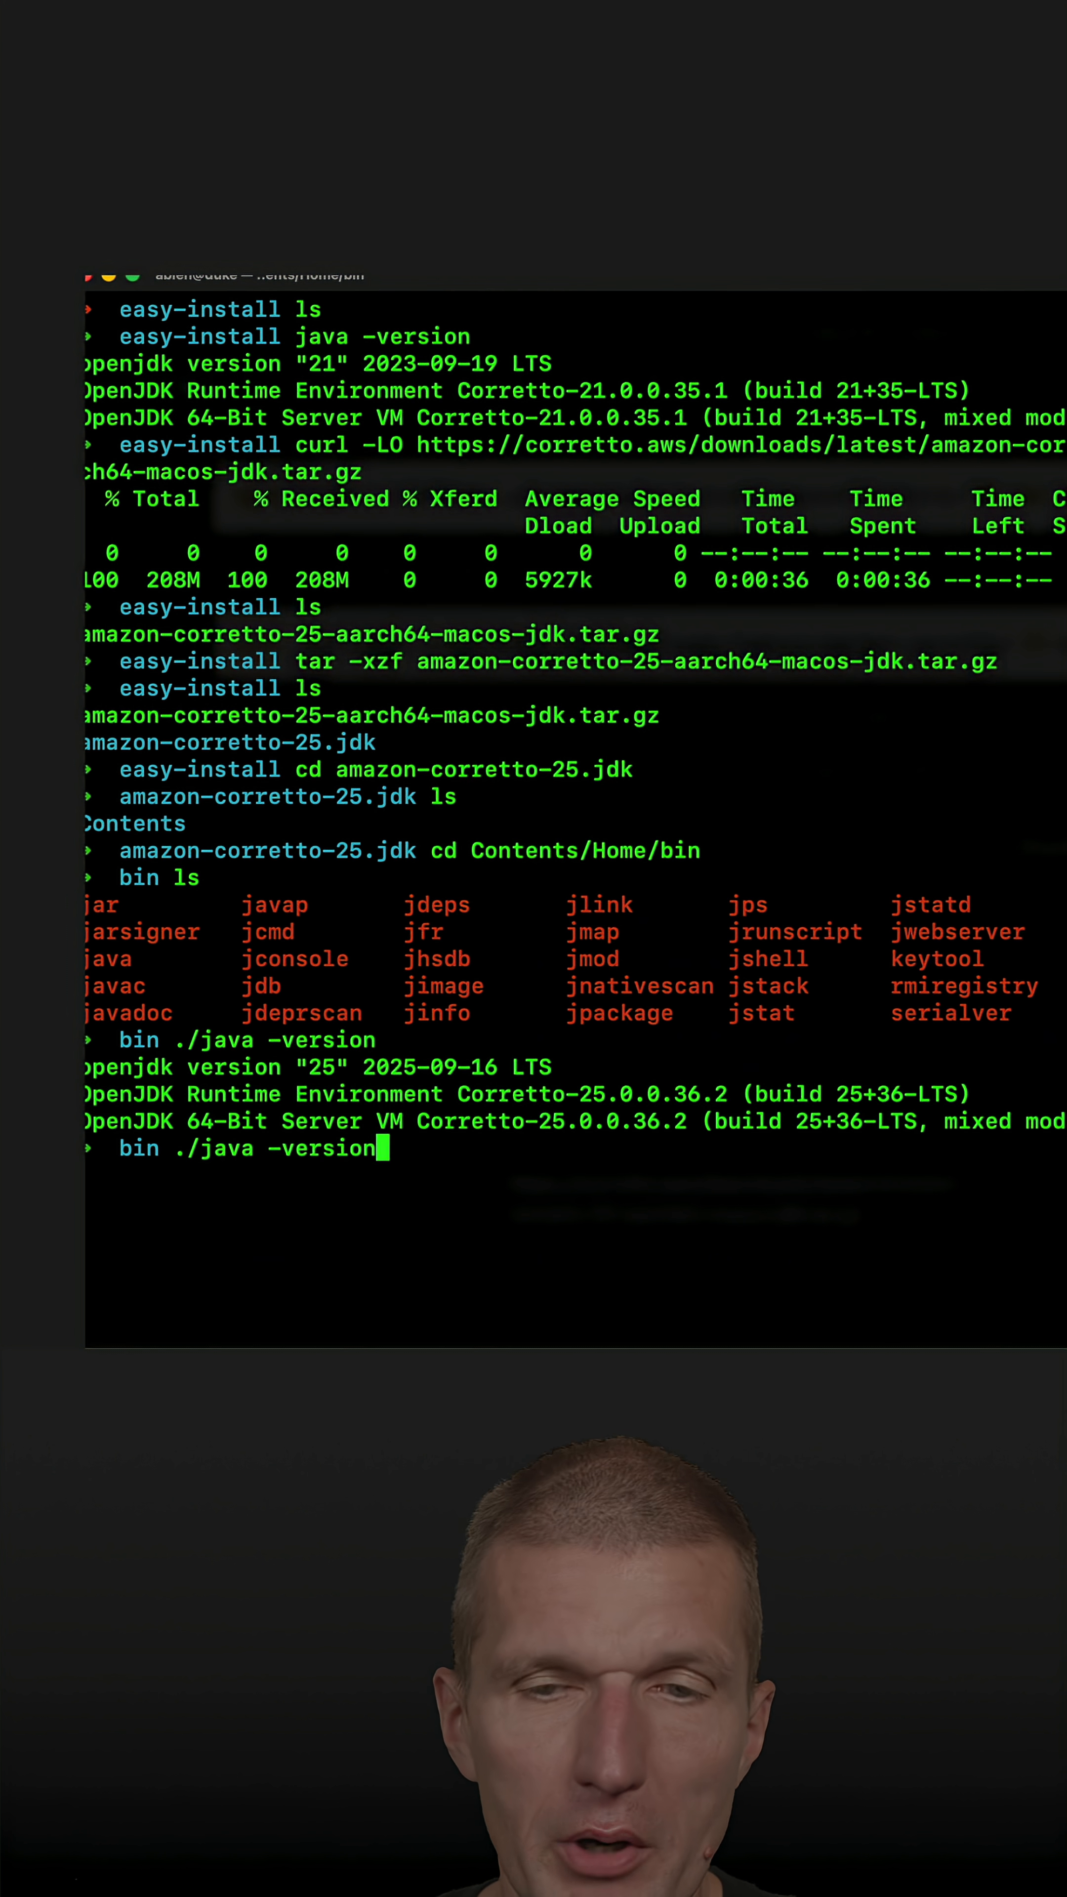
pyautogui.press('Enter')
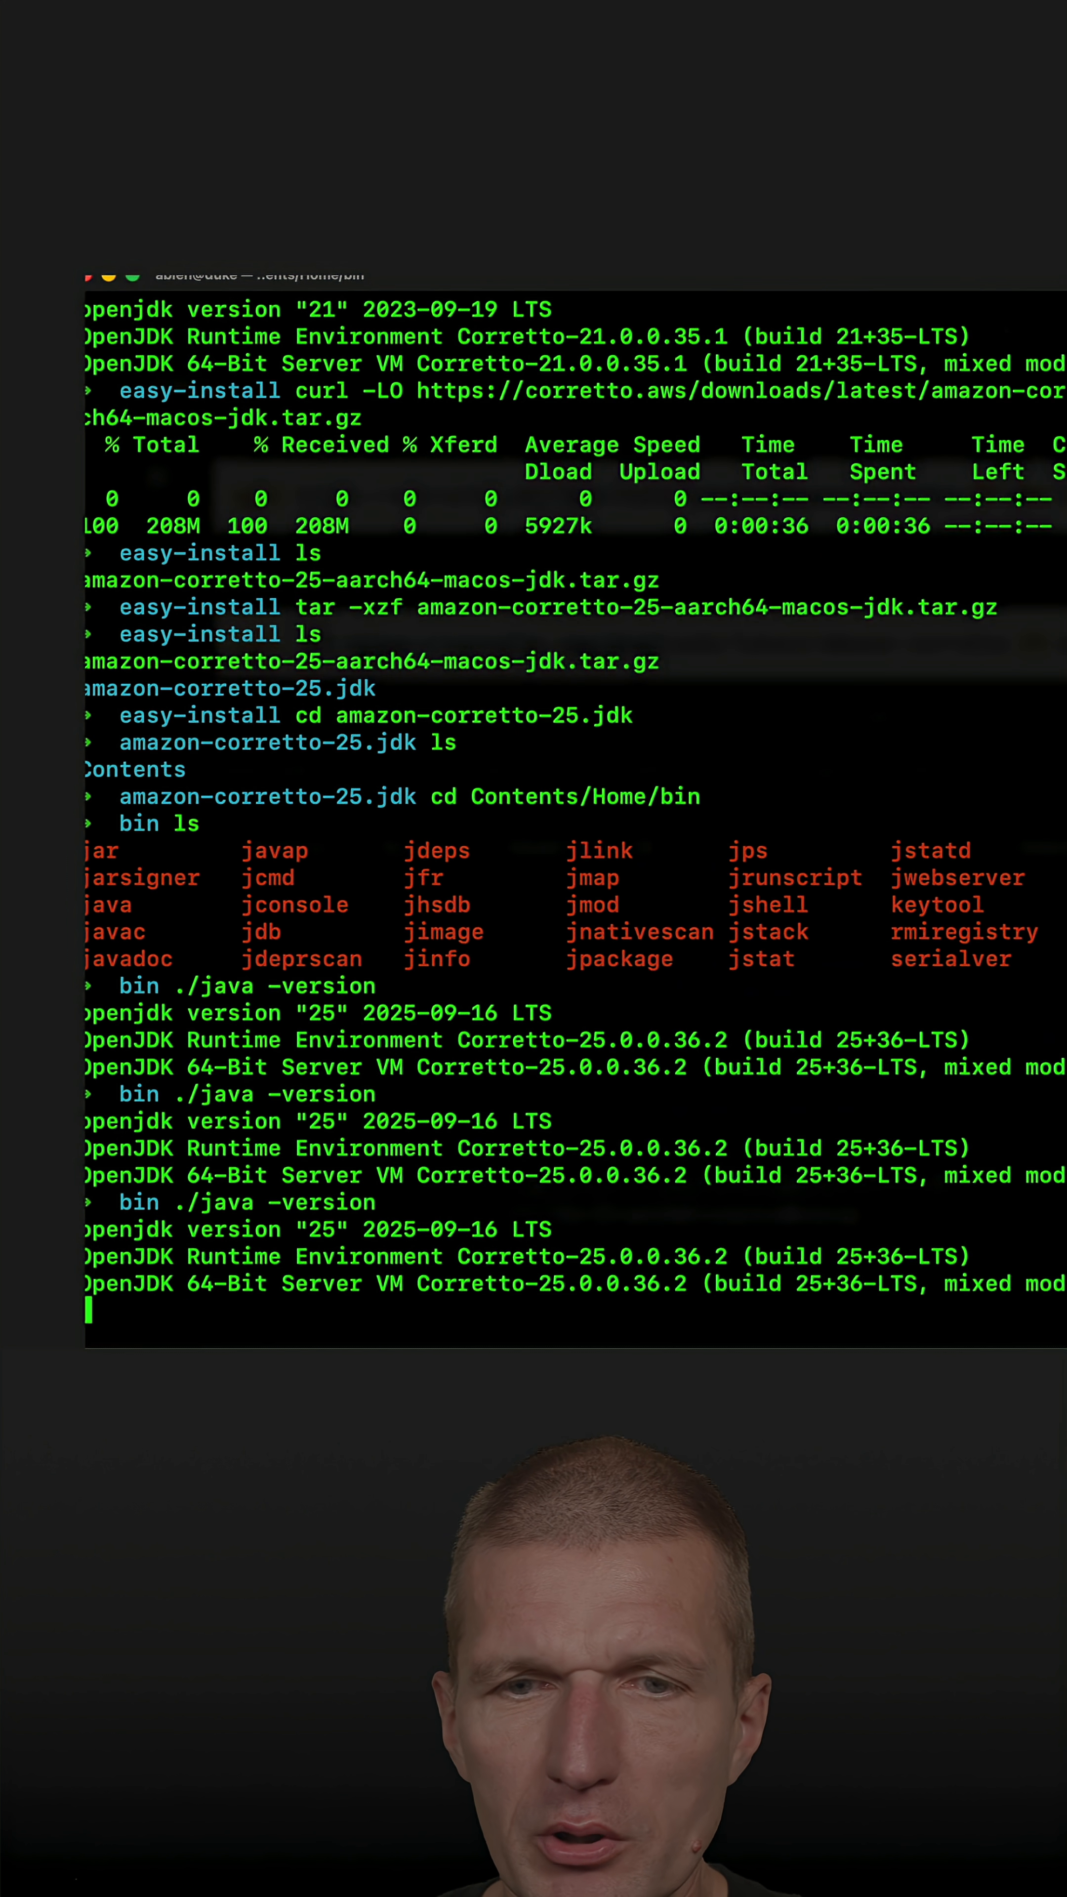